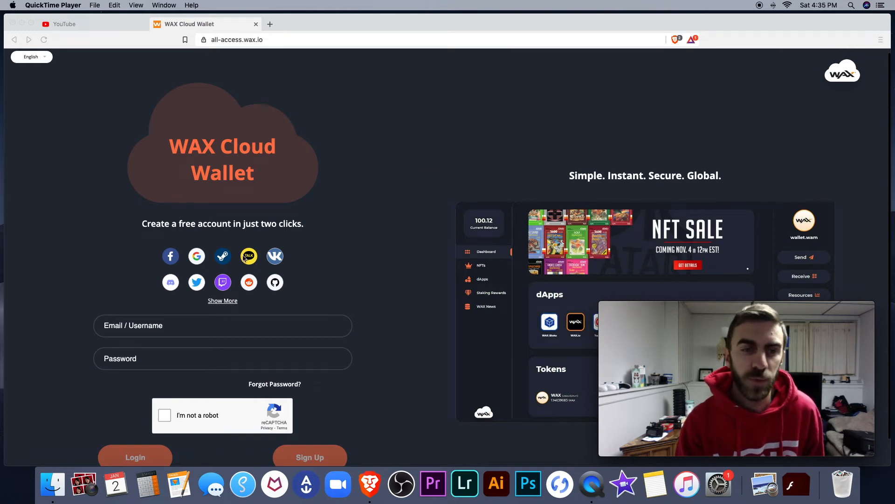
mouse_move(366, 233)
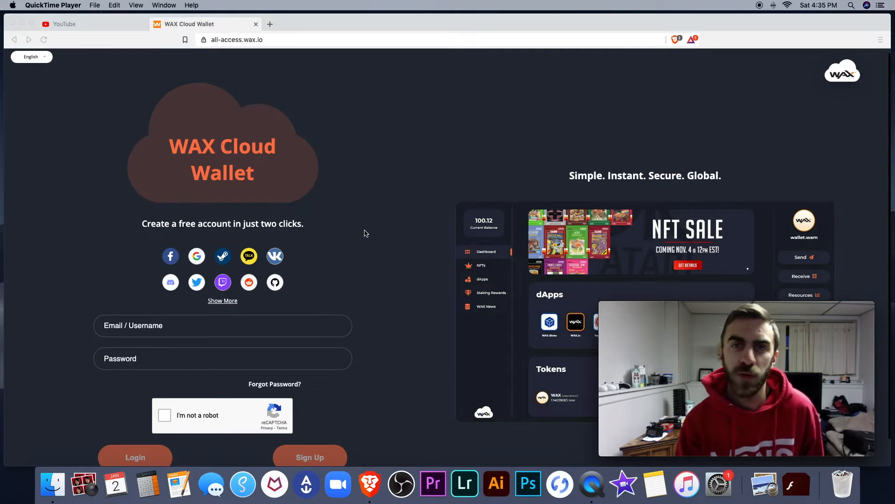
mouse_move(417, 288)
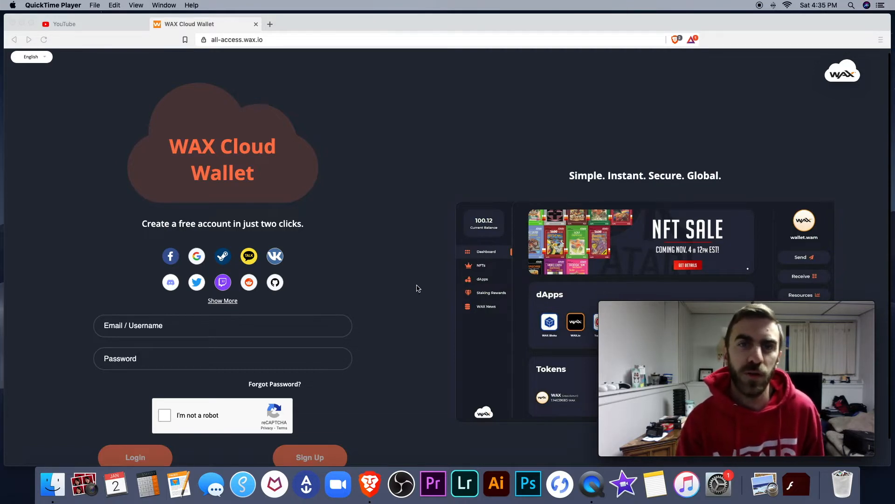
mouse_move(290, 274)
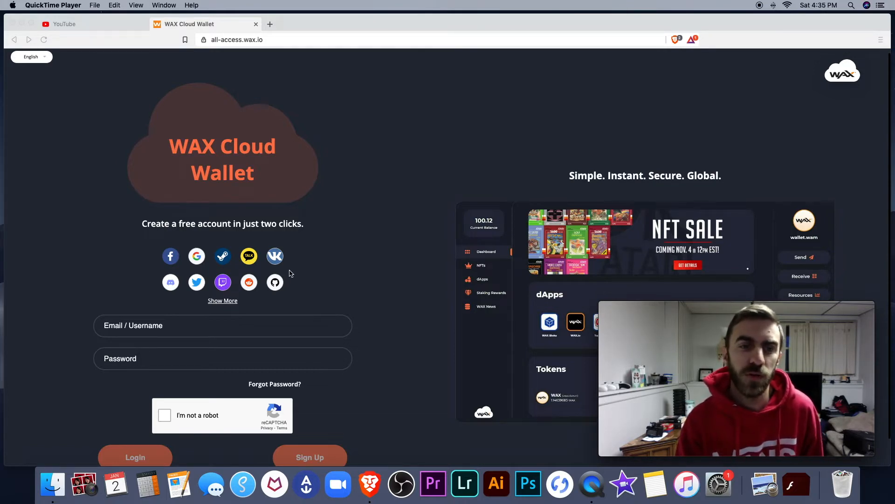
- Sign in with a linked social account to reach the dashboard showing 9097.20 WAXP
click(275, 282)
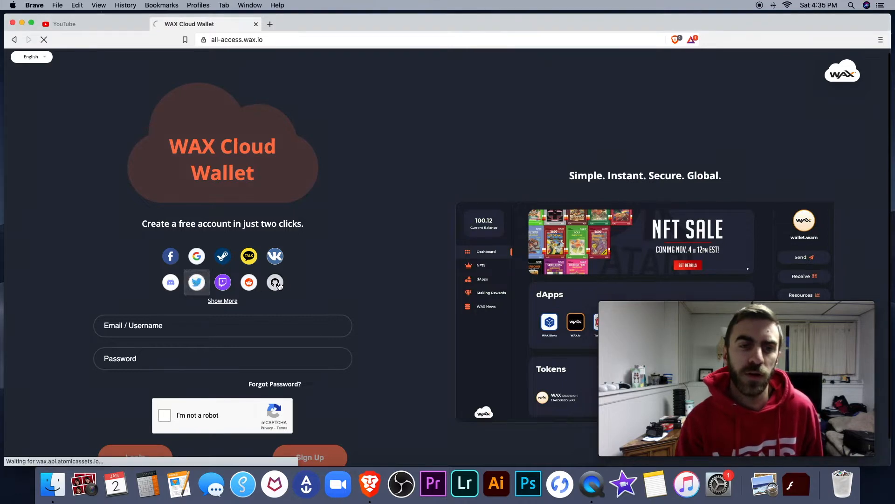
click(196, 282)
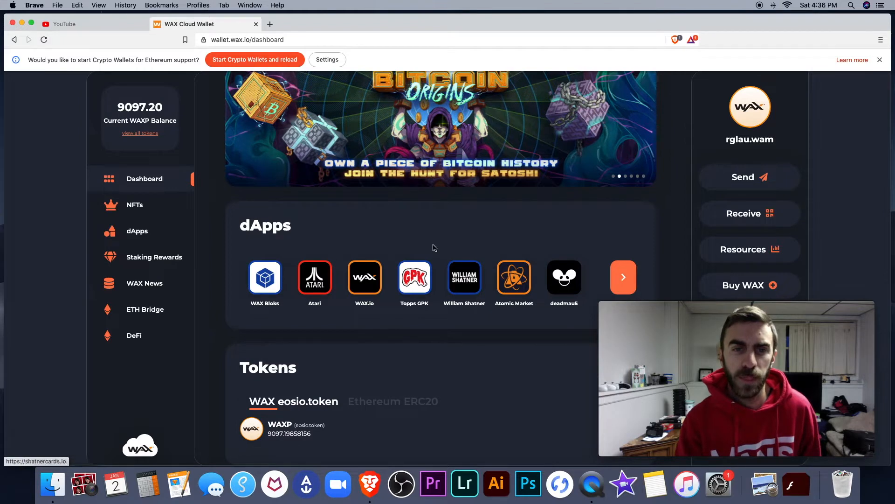
- Browse the NFT inventory's cards and badges from several collections, ending back at the top
click(134, 204)
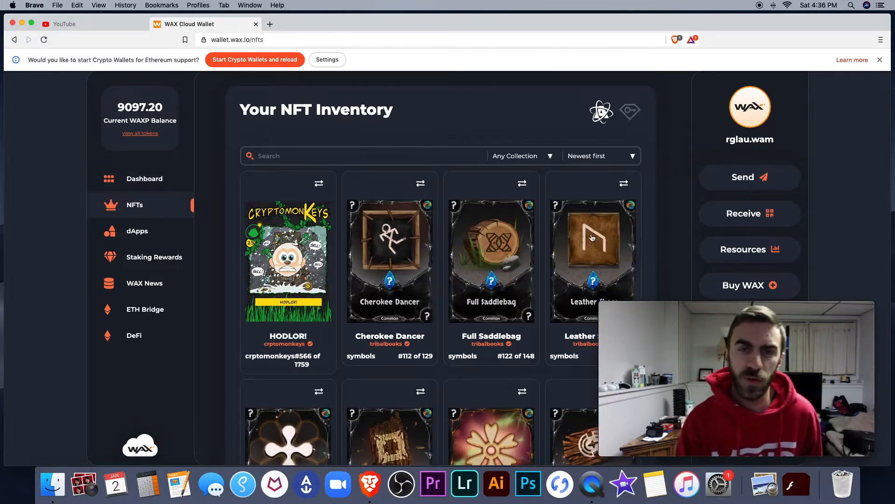
scroll(down, 3)
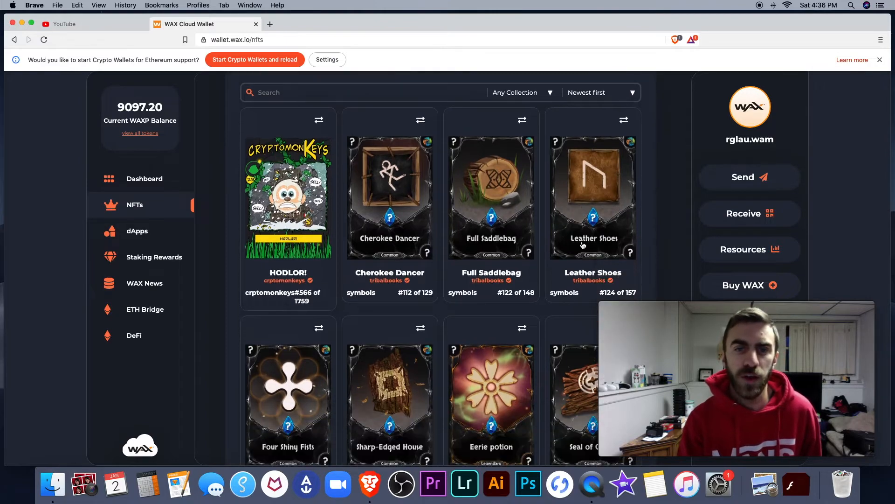
scroll(down, 3)
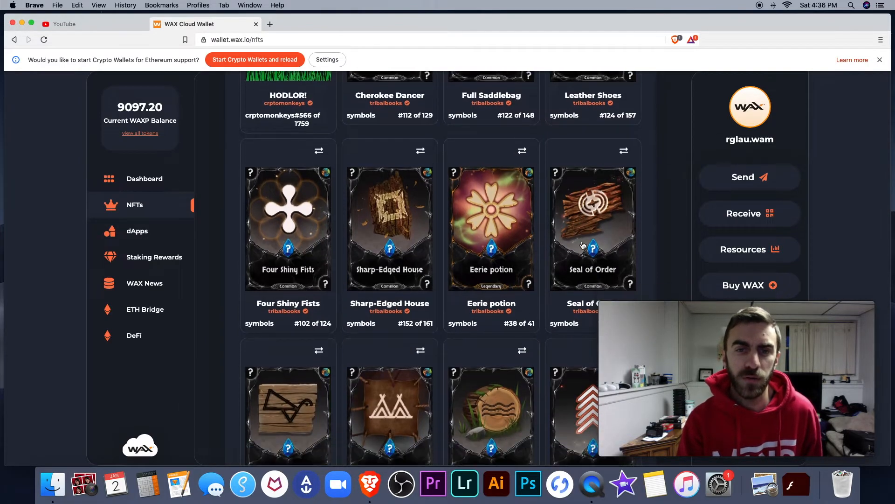
scroll(down, 3)
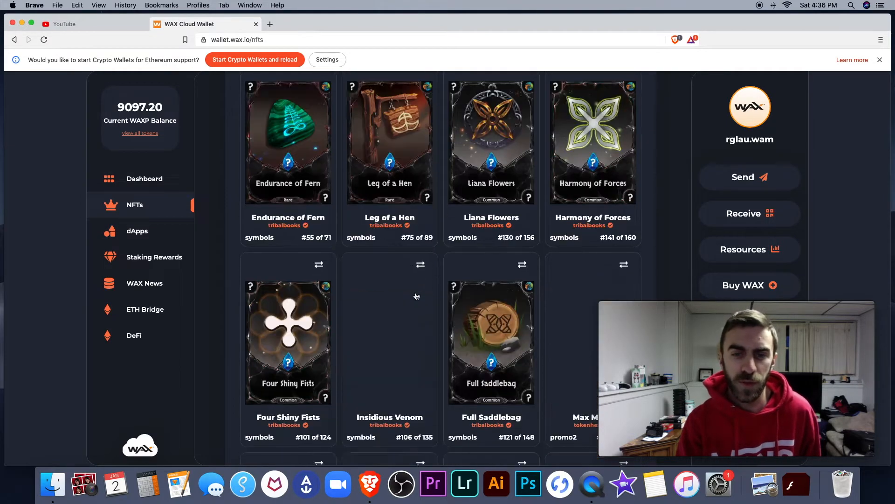
scroll(down, 3)
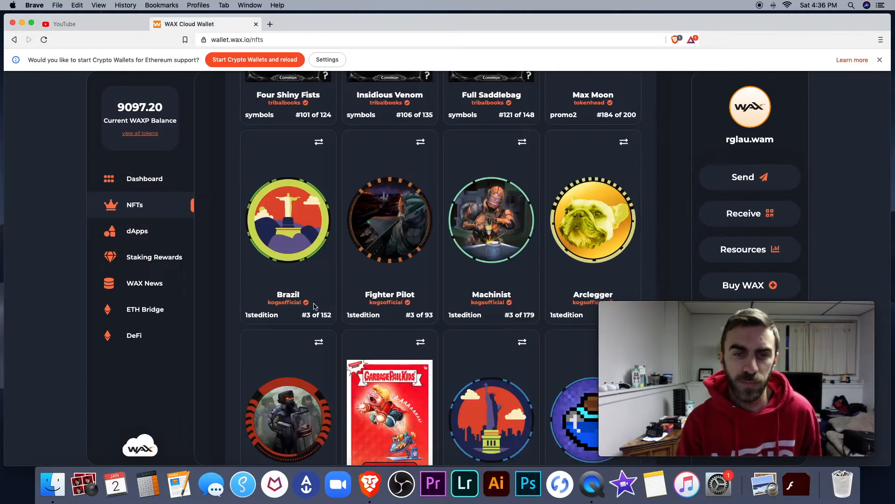
scroll(down, 3)
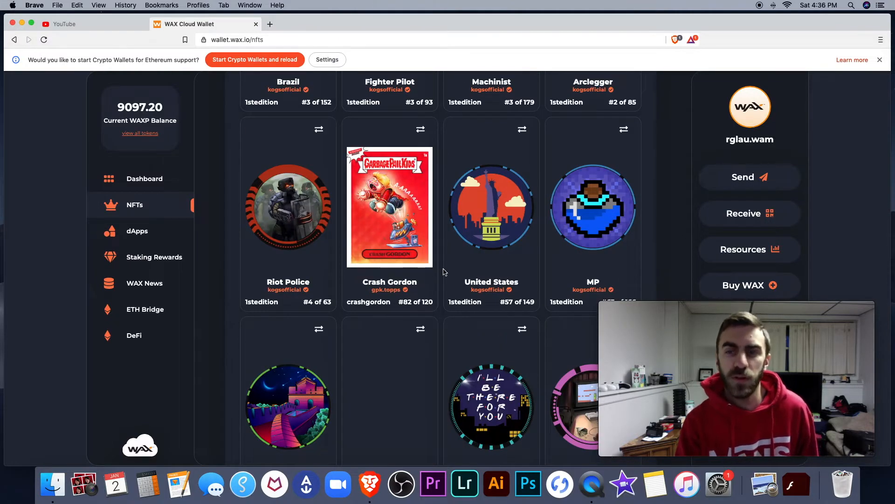
scroll(up, 3)
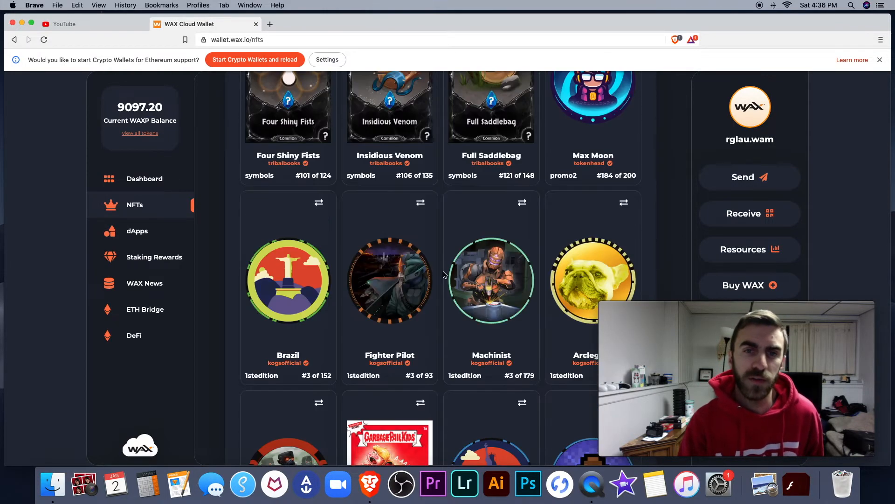
scroll(down, 3)
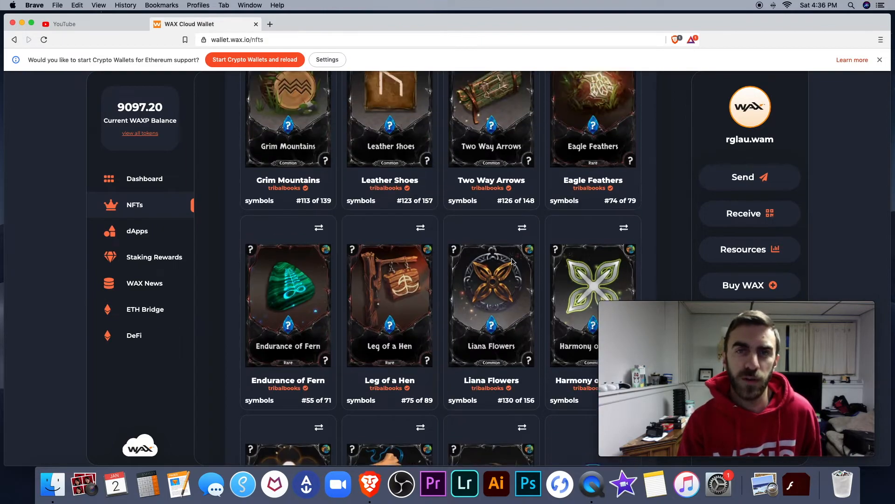
scroll(down, 3)
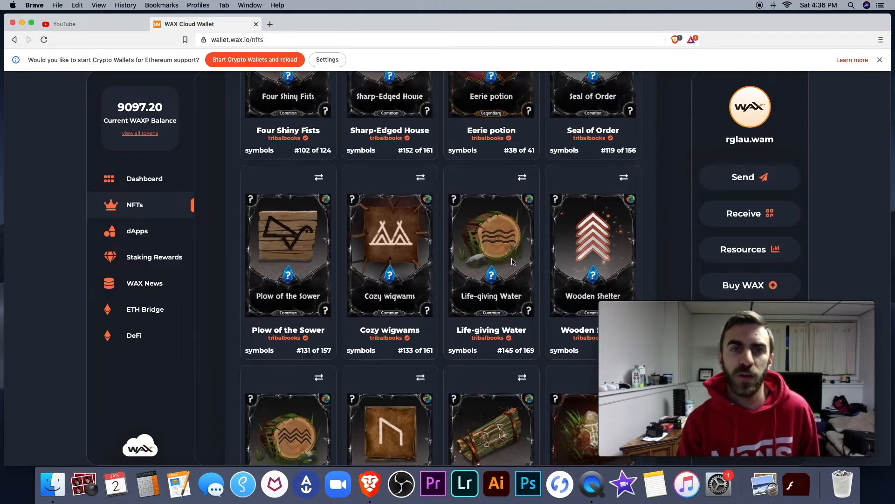
scroll(up, 3)
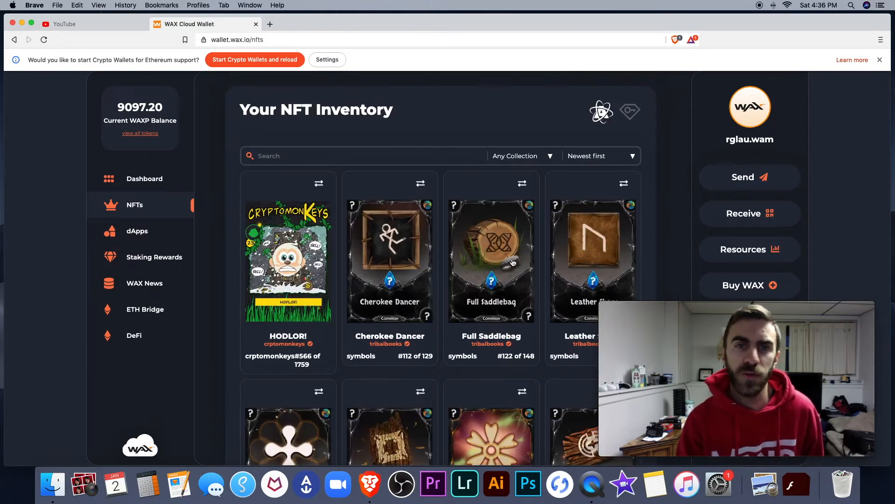
mouse_move(420, 345)
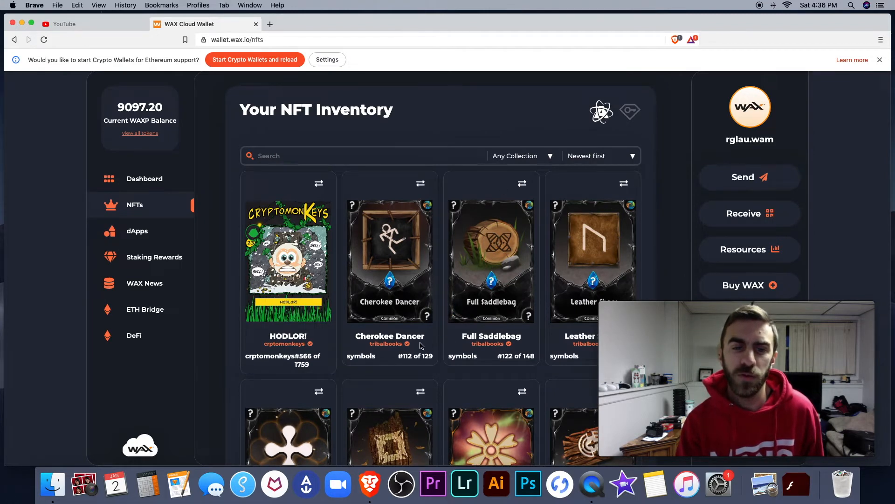
mouse_move(468, 308)
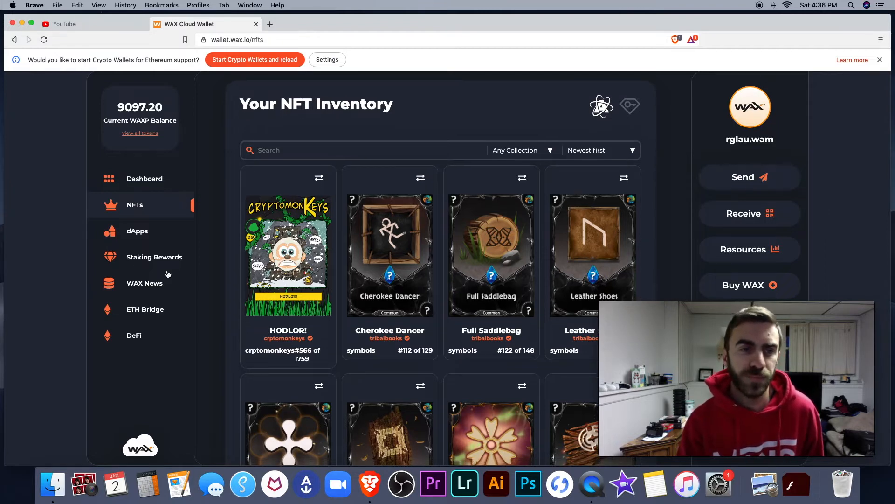
- Open the dApps directory and scroll through its list of dApps
click(138, 231)
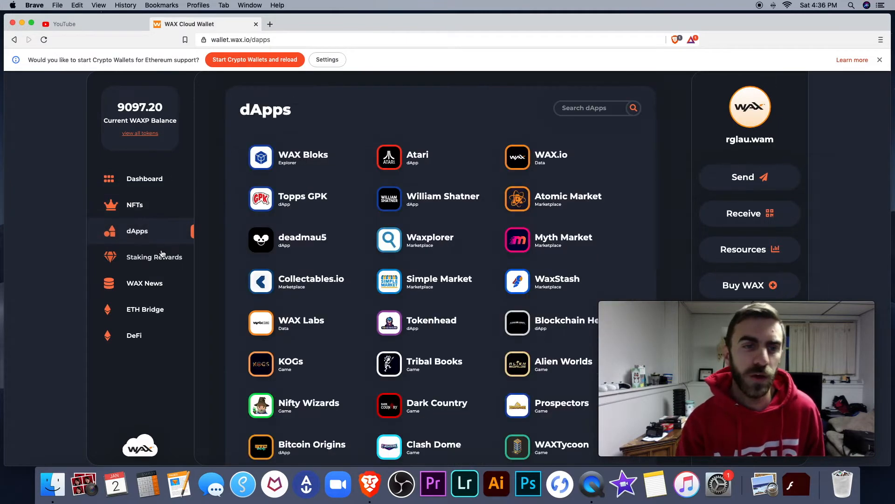
mouse_move(323, 244)
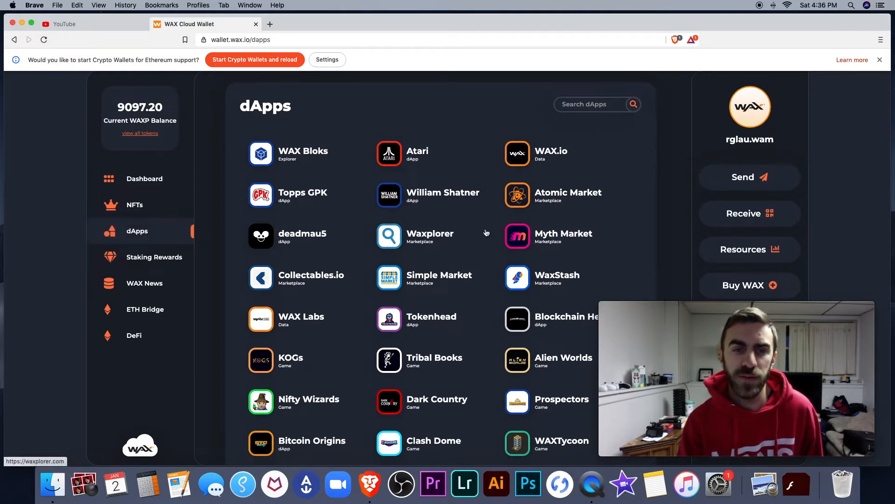
scroll(down, 3)
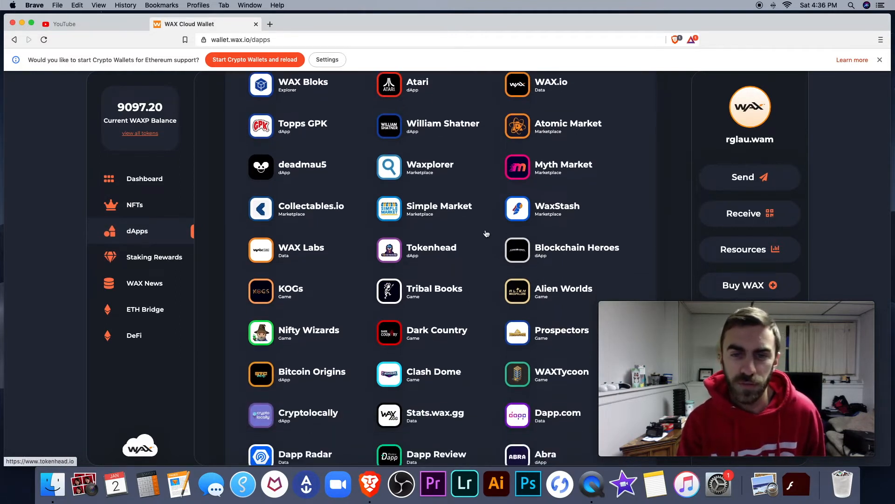
scroll(down, 3)
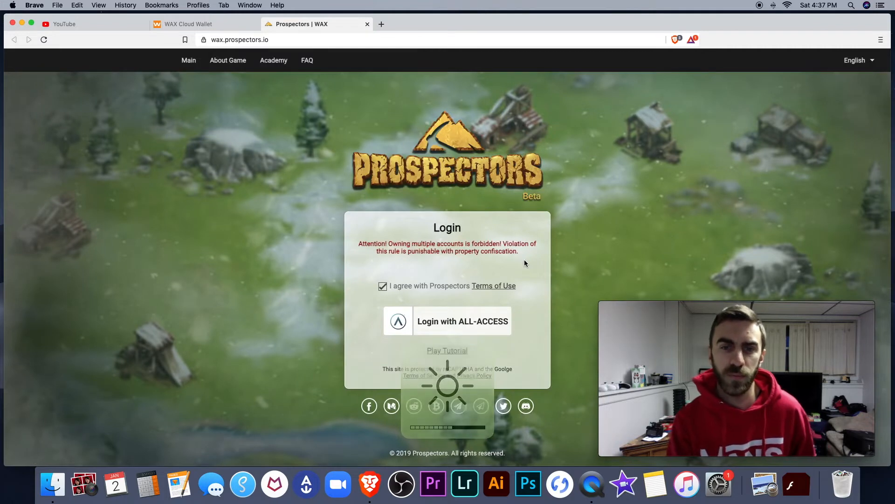
- Log in to Prospectors via ALL-ACCESS, approve account access, and enter with the wallet
click(462, 320)
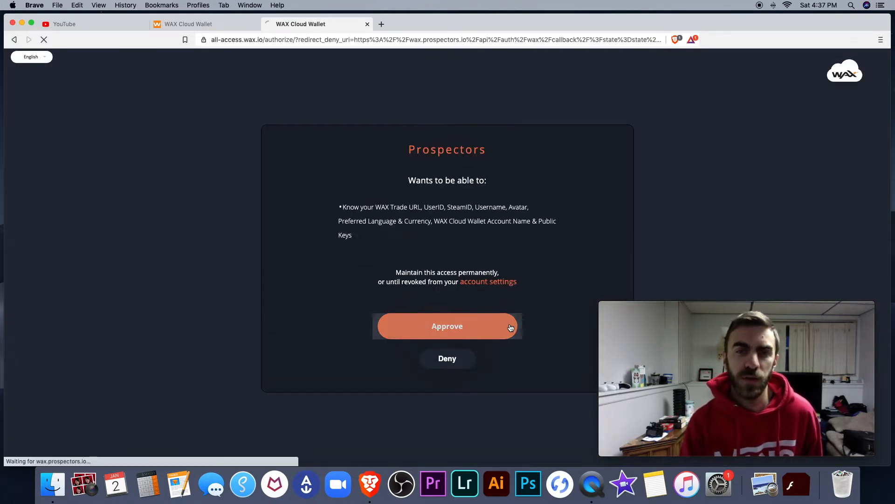
click(447, 325)
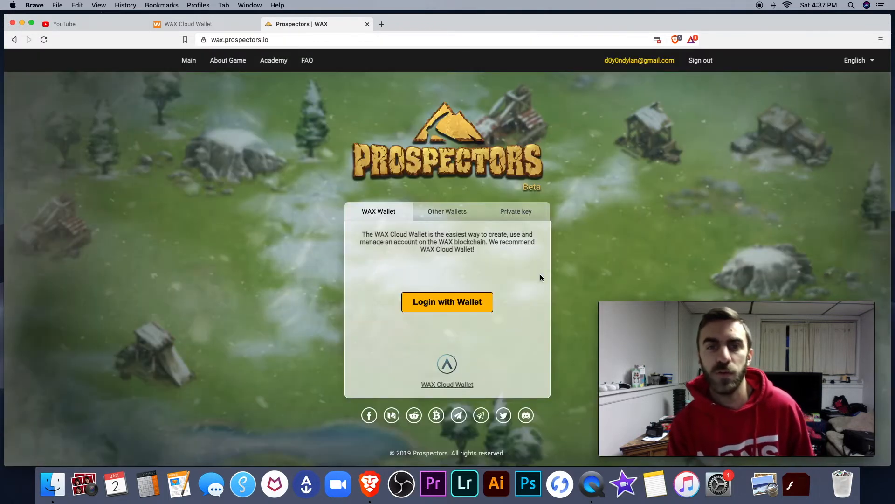
click(447, 302)
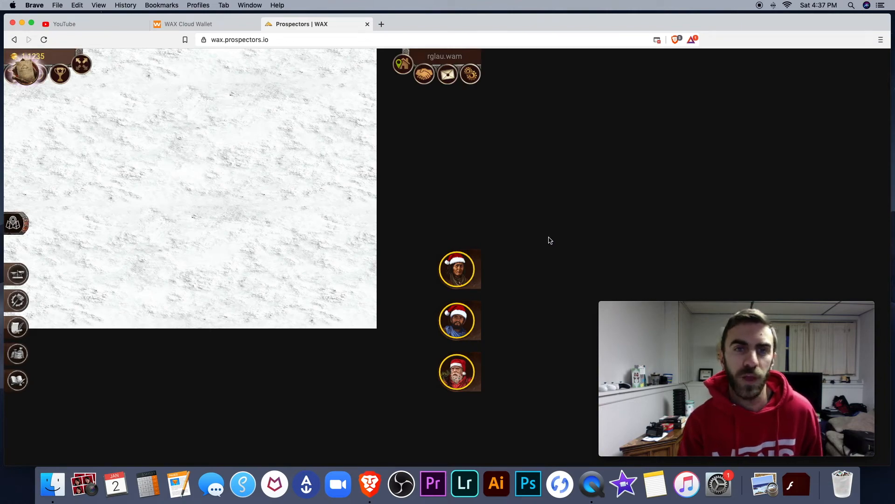
mouse_move(504, 186)
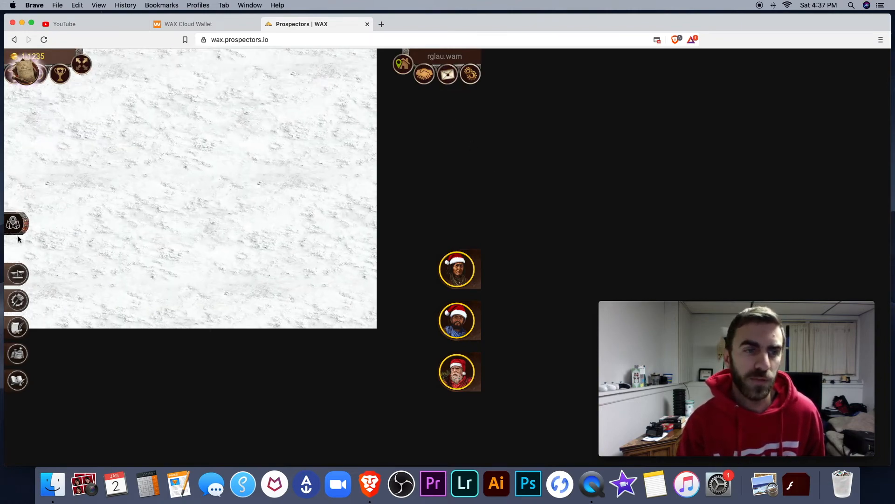
mouse_move(17, 326)
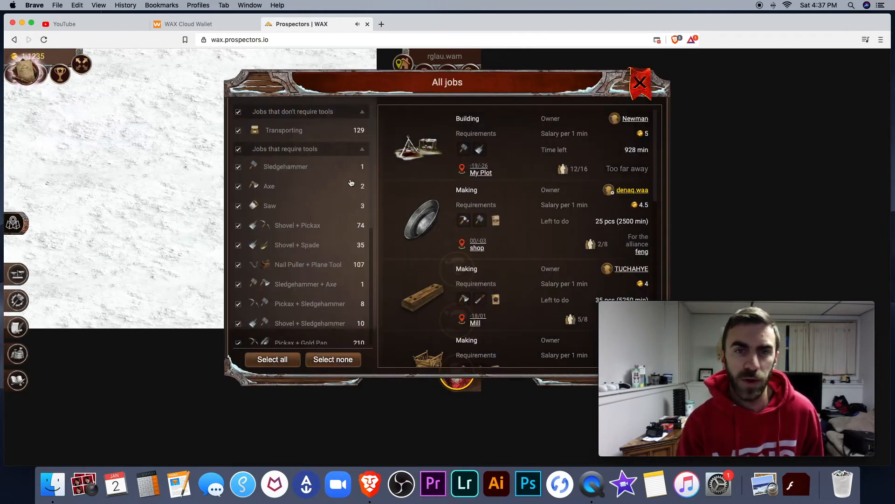
mouse_move(557, 203)
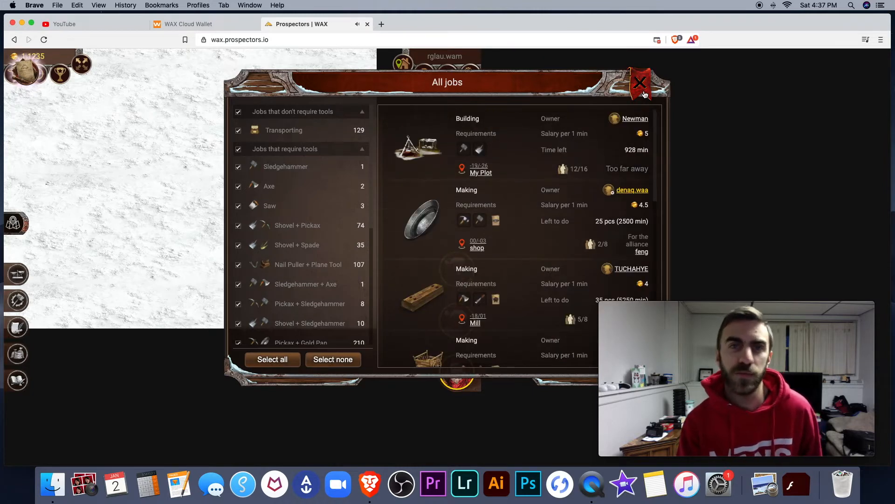
click(641, 83)
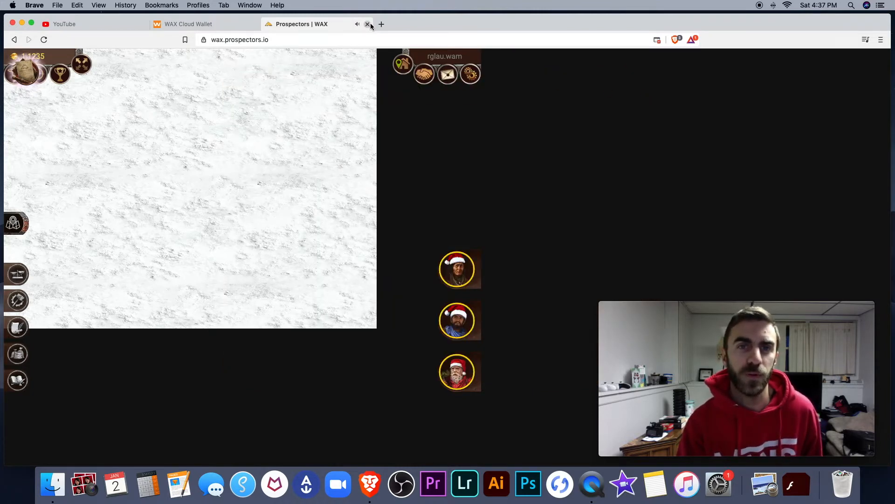
click(368, 24)
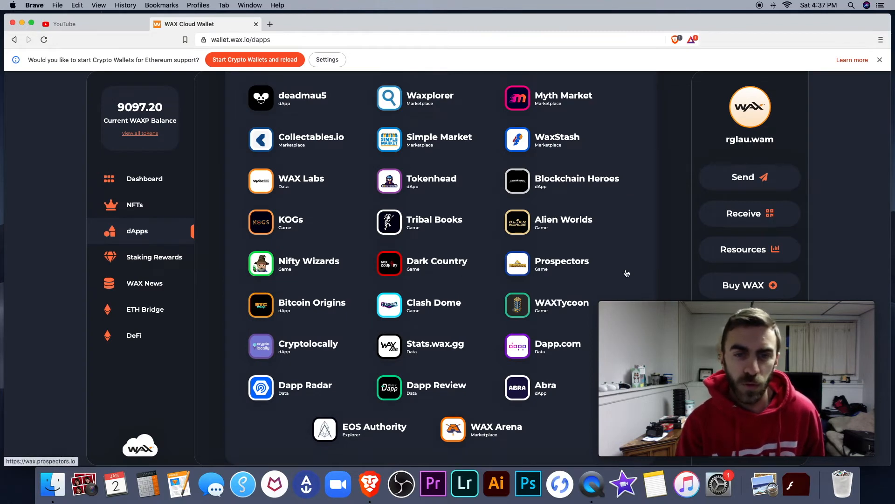
mouse_move(527, 272)
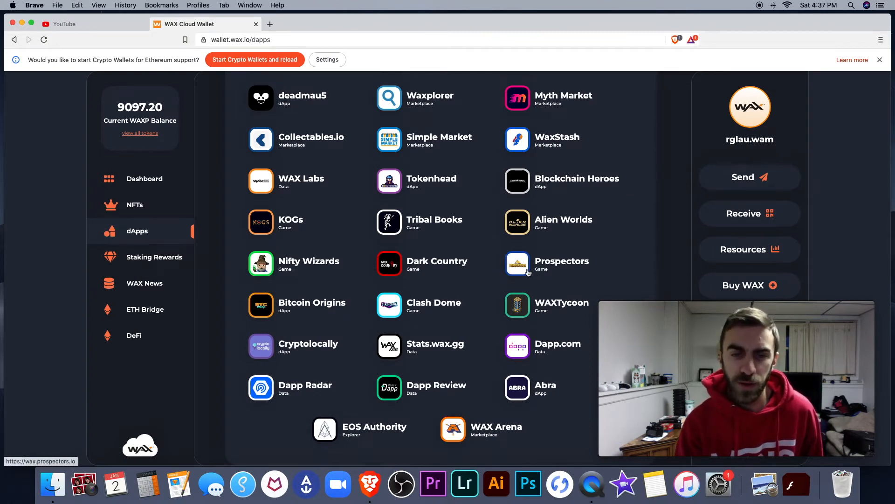
scroll(up, 3)
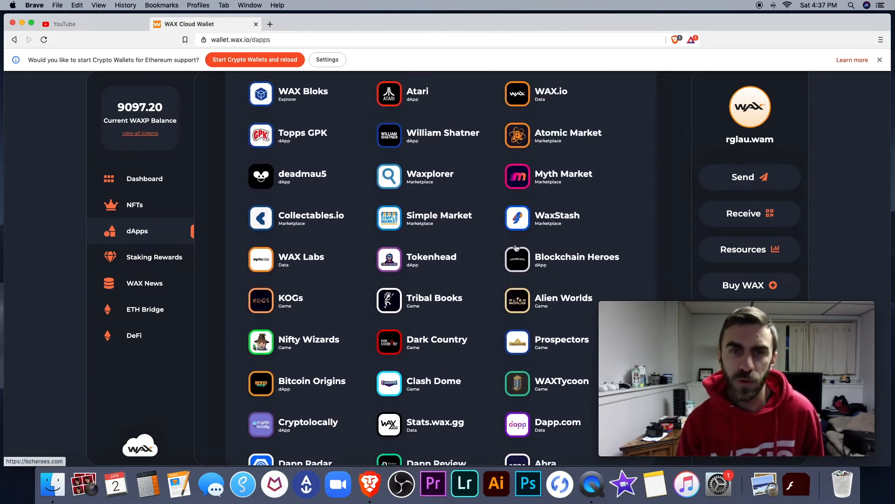
scroll(up, 3)
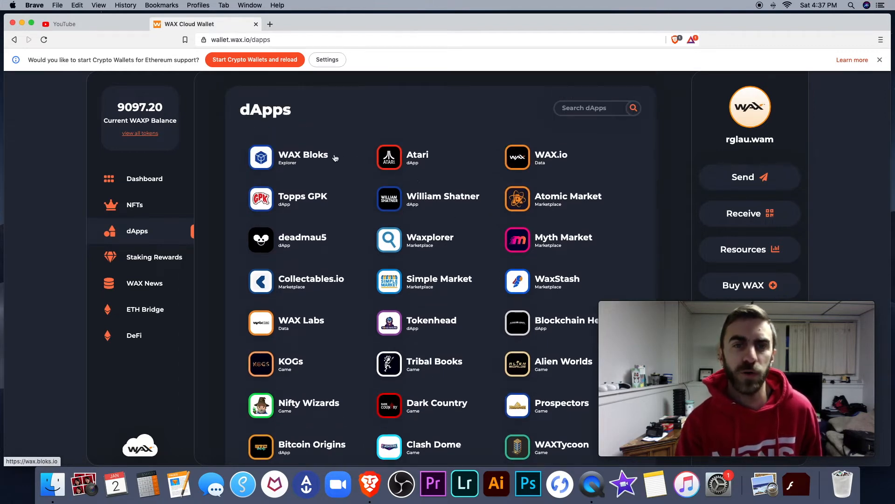
mouse_move(327, 163)
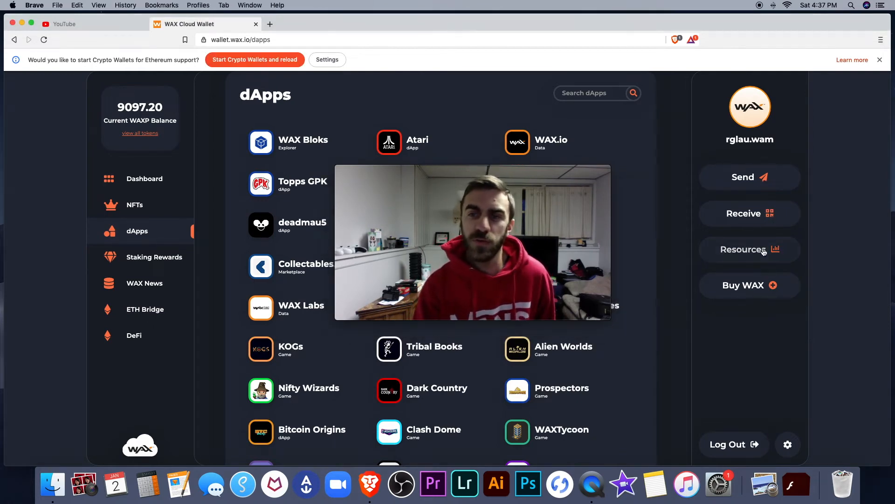
- Review the Network Resources gauges (CPU <1%, NET <1%, RAM 75%), dismiss the Ethereum suggestion, and close
click(743, 249)
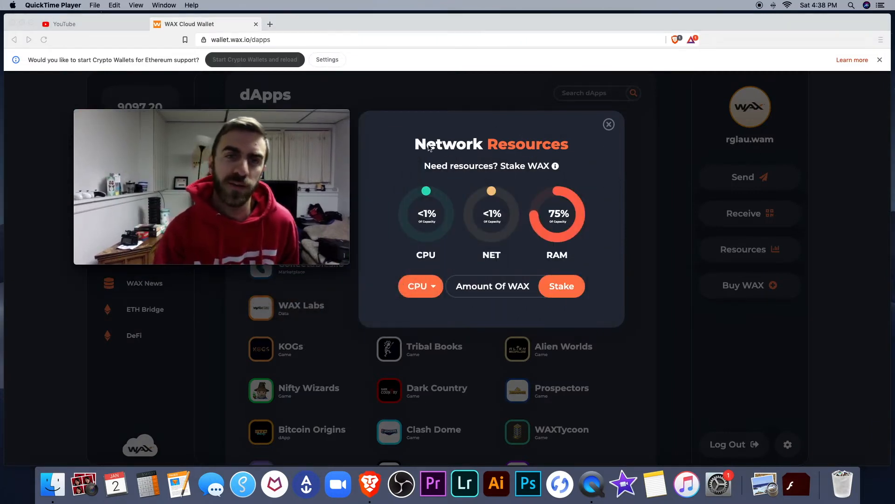
mouse_move(494, 165)
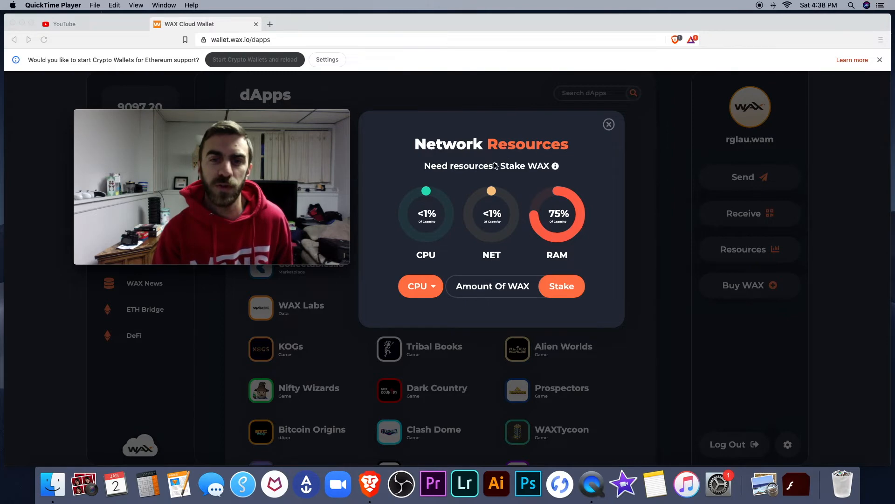
mouse_move(554, 230)
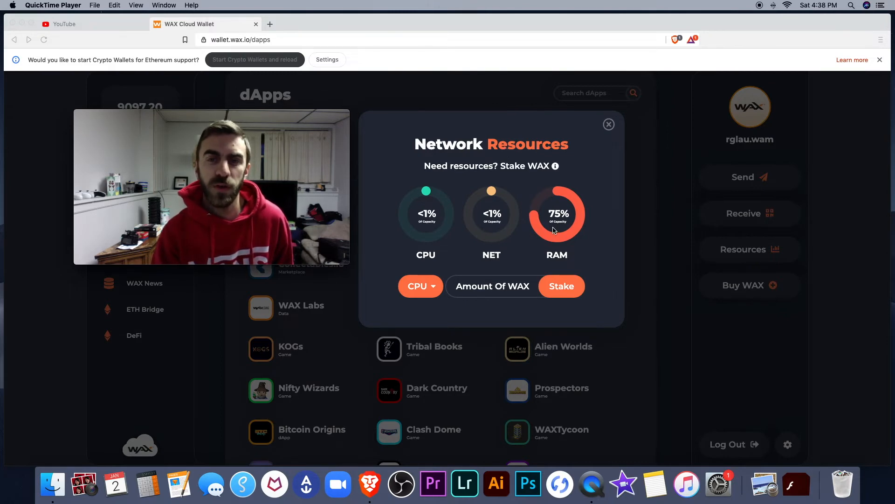
mouse_move(494, 288)
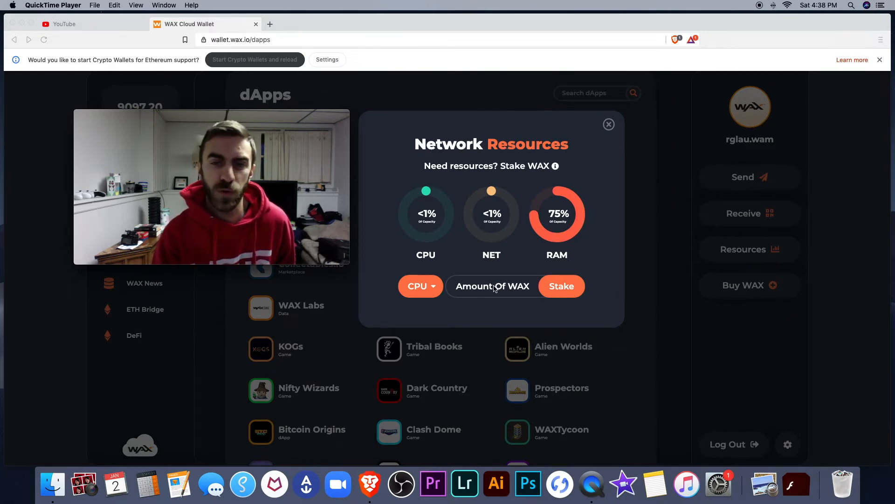
mouse_move(536, 193)
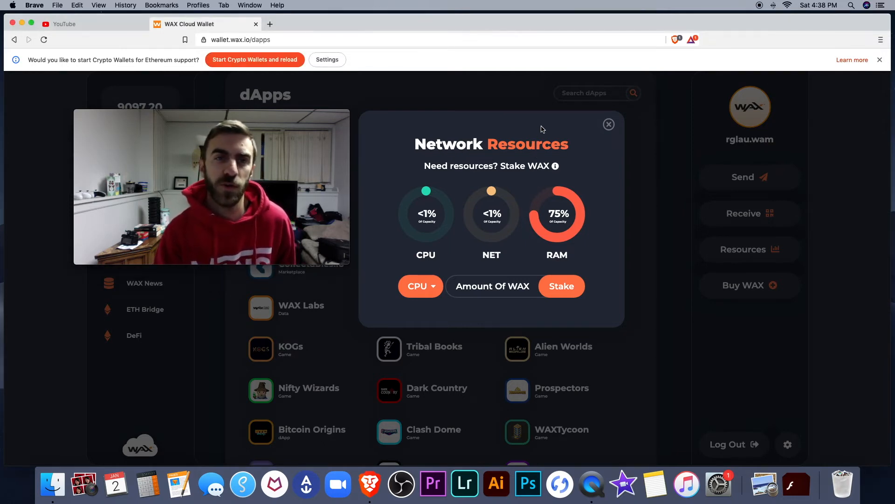
click(879, 59)
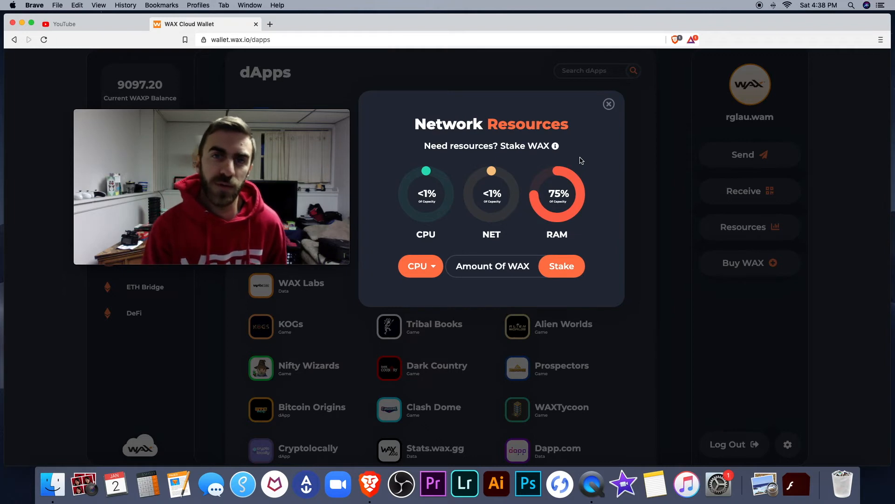
mouse_move(506, 98)
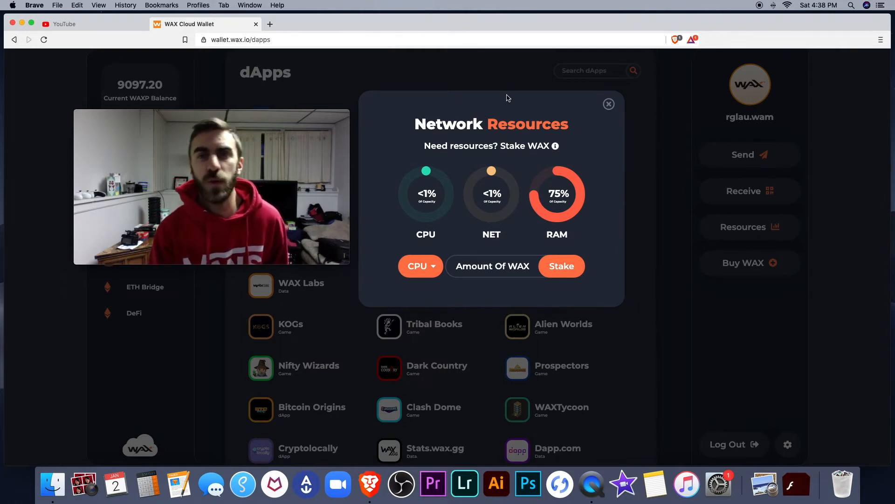
click(608, 104)
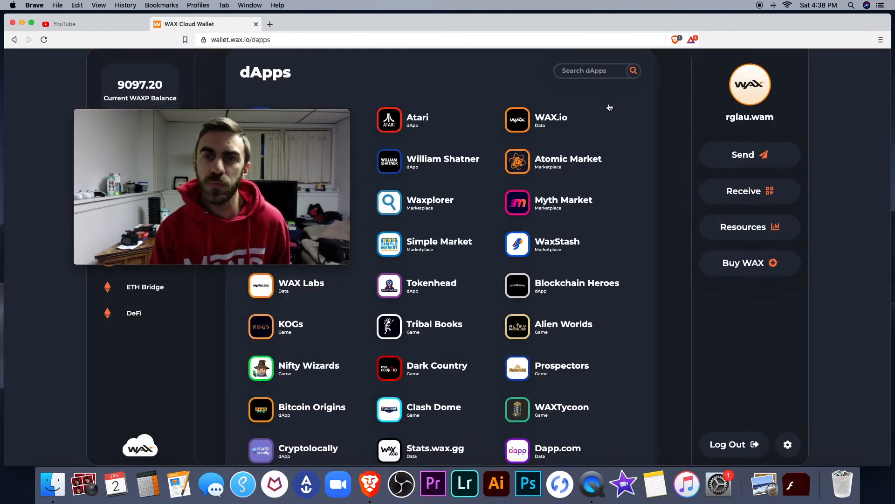
click(749, 262)
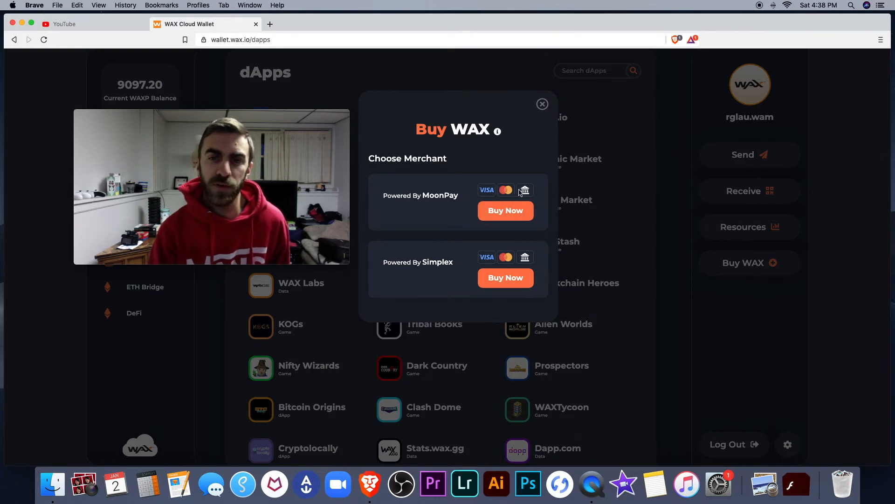
mouse_move(529, 261)
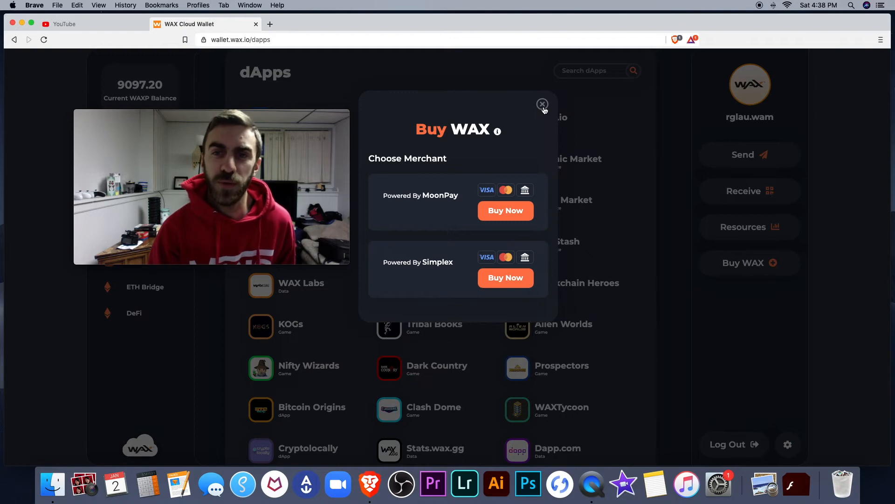
click(542, 105)
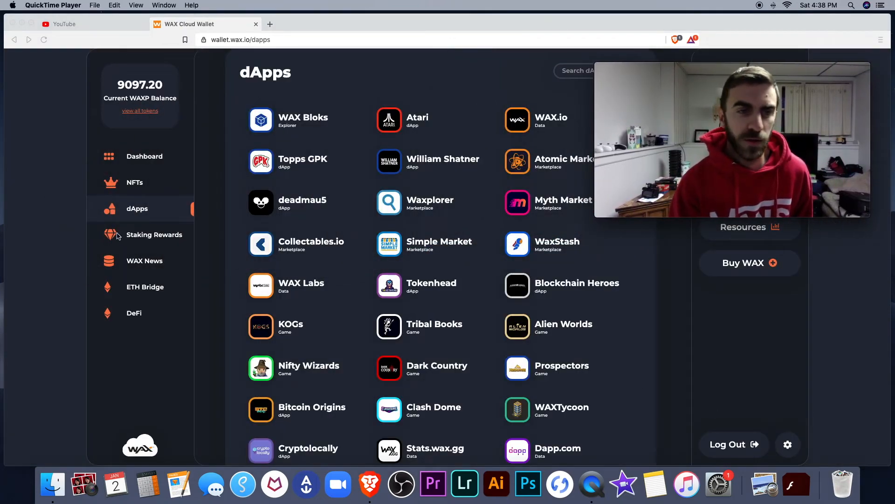
click(153, 234)
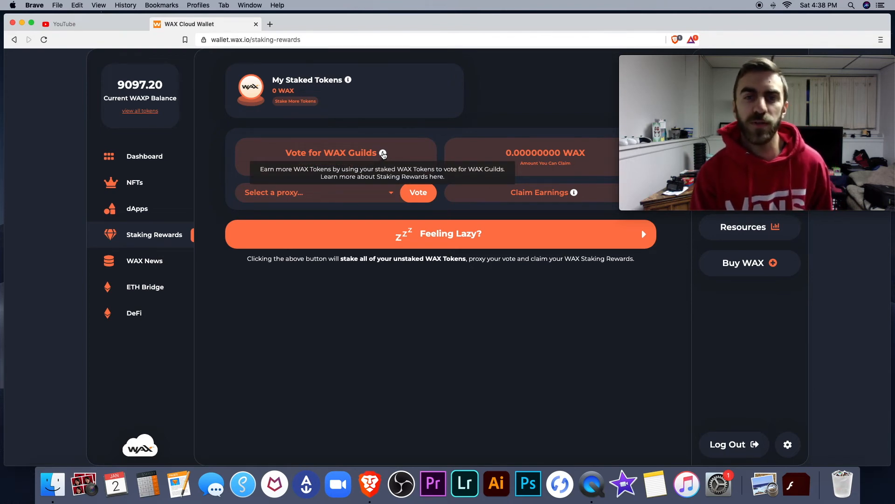
mouse_move(438, 179)
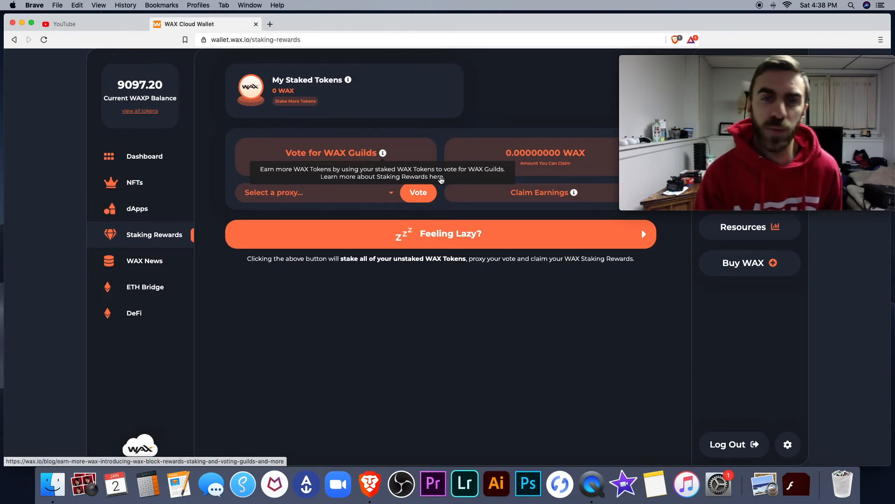
mouse_move(488, 320)
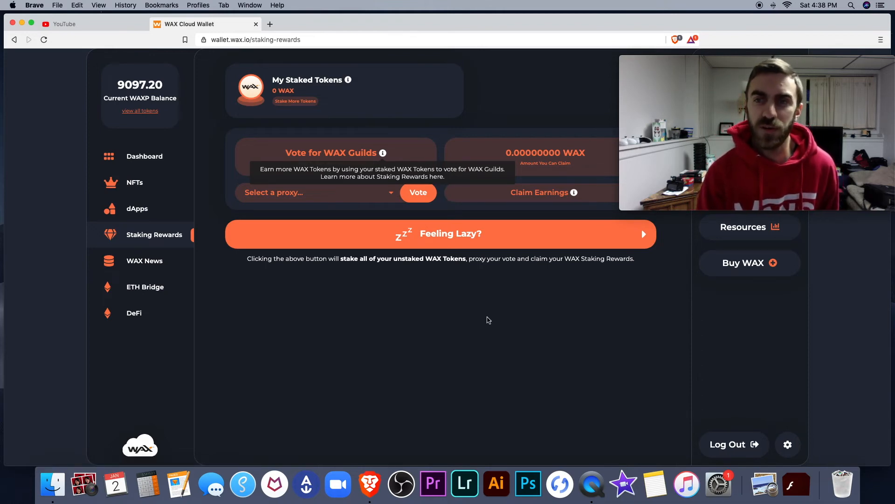
- Move from Staking Rewards to the WAX News page
click(144, 260)
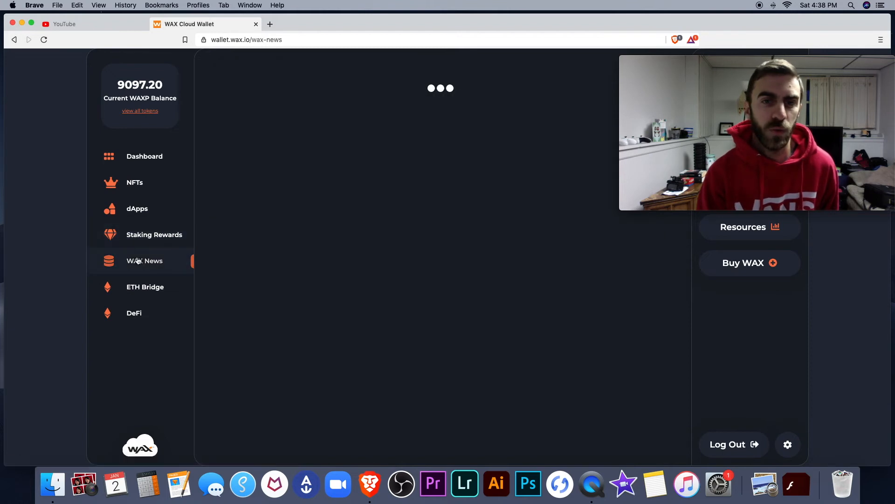
mouse_move(223, 275)
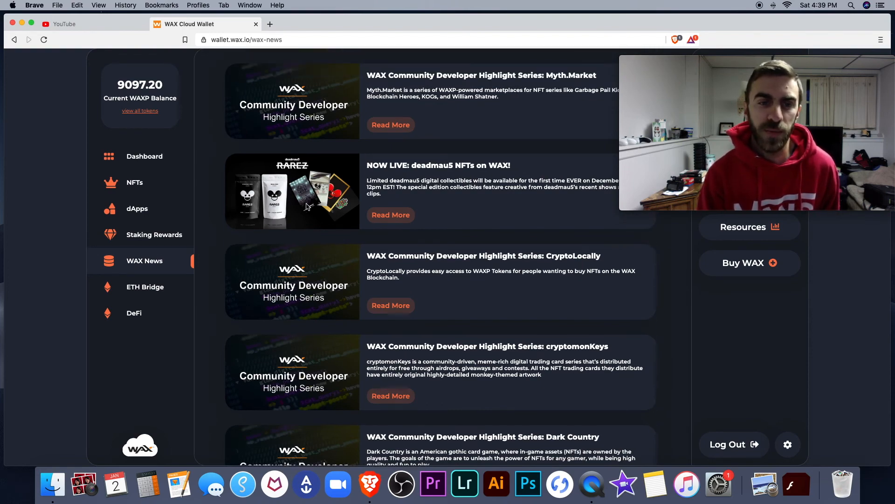
- Scroll the developer-highlights news feed, then go to the ETH Bridge page
scroll(down, 3)
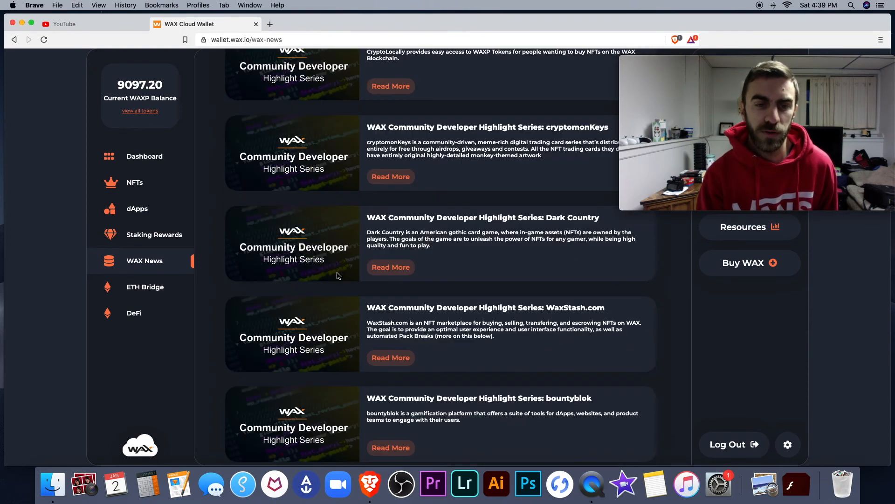
click(145, 286)
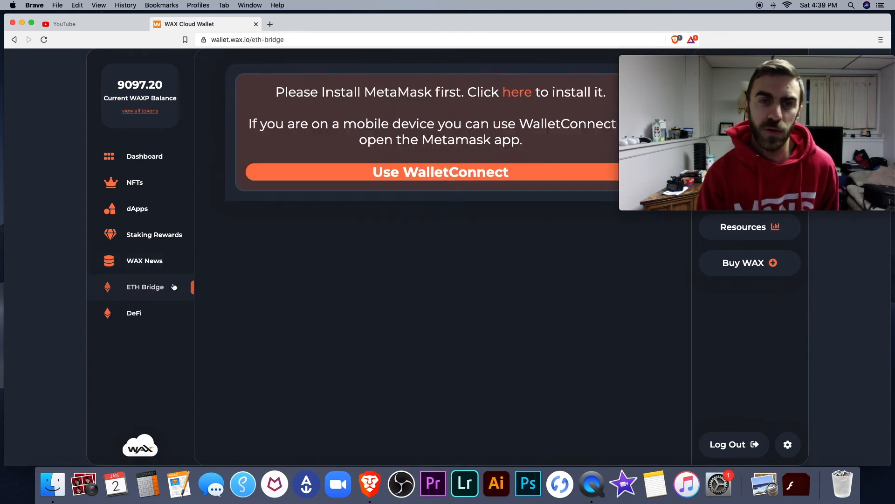
mouse_move(478, 120)
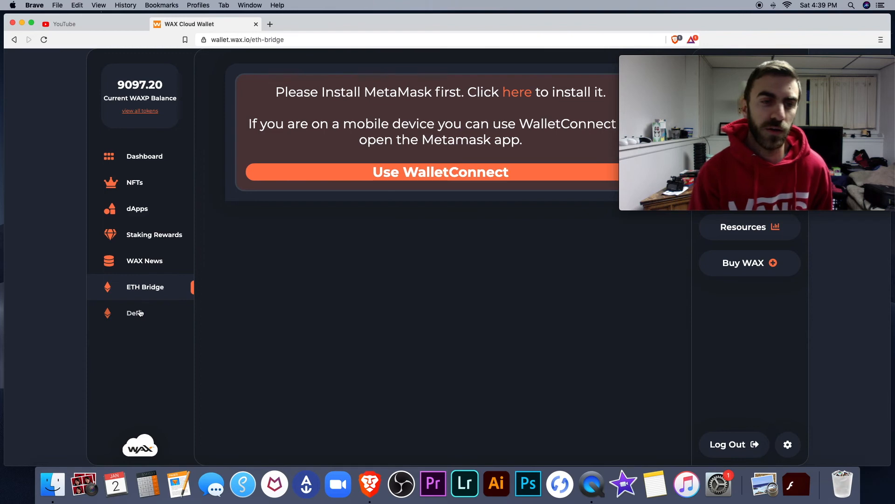
- Go to the DeFi page with its MetaMask or WalletConnect prompt
click(135, 313)
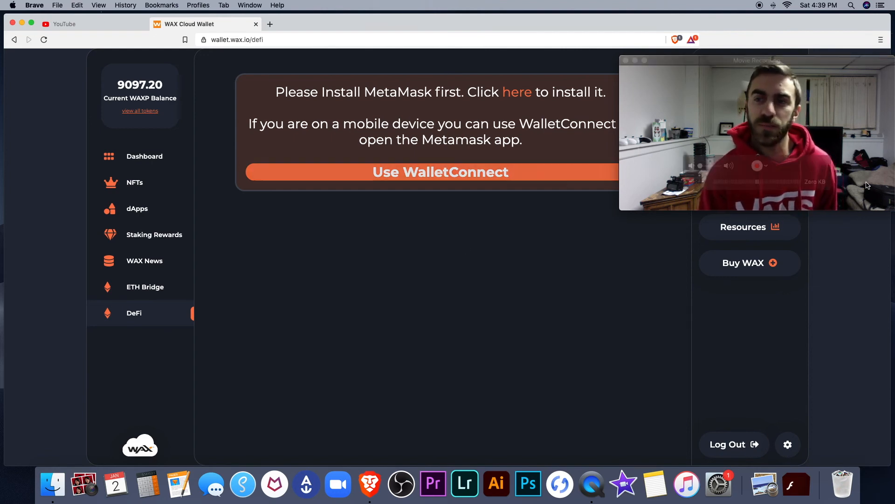
mouse_move(551, 305)
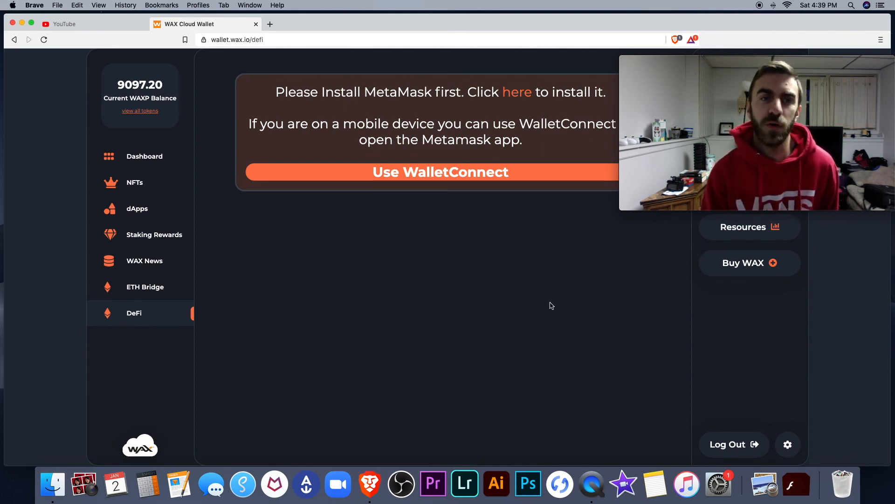
mouse_move(537, 339)
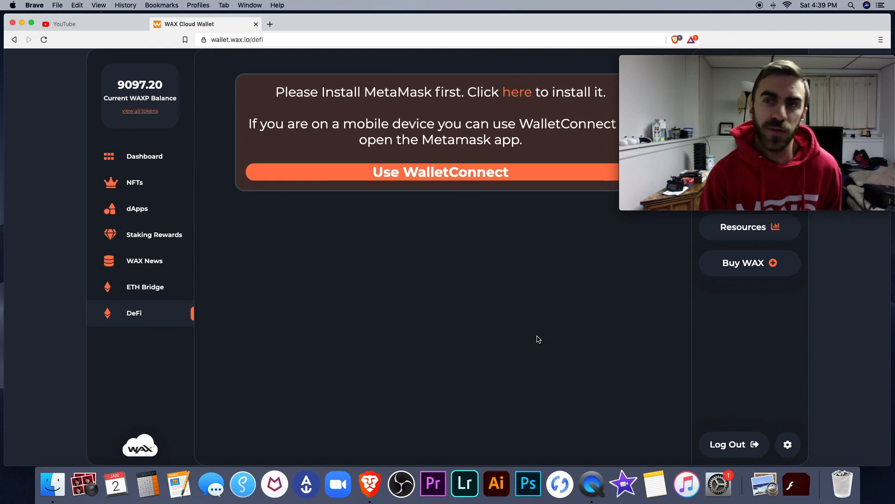
mouse_move(560, 328)
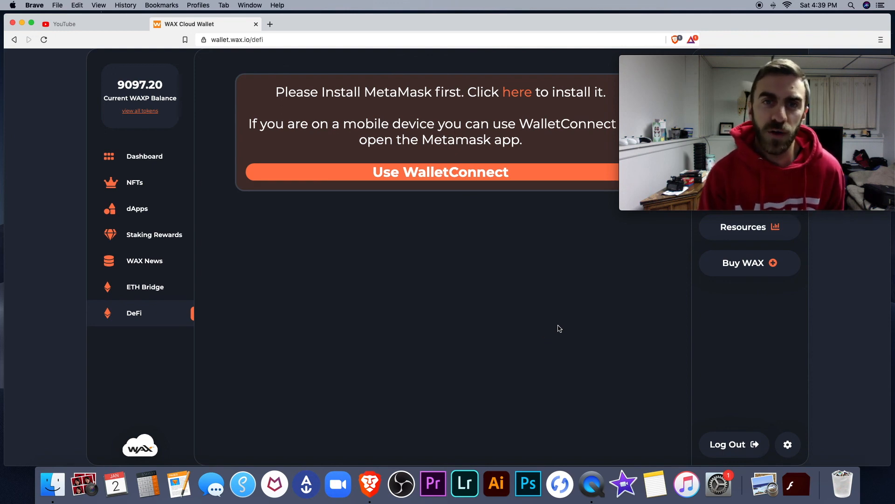
mouse_move(584, 344)
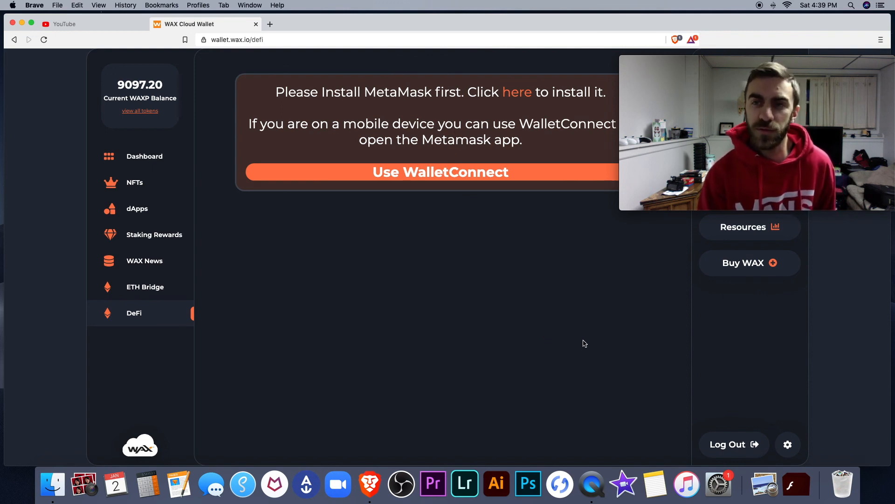
mouse_move(732, 451)
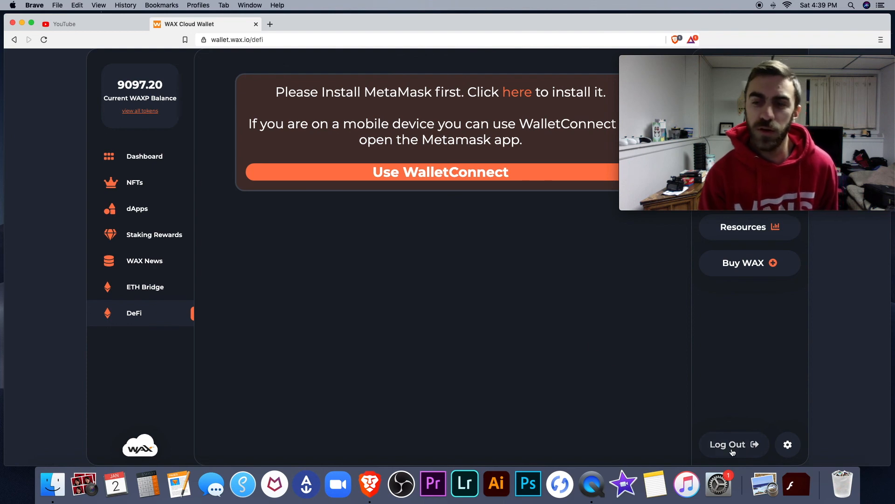